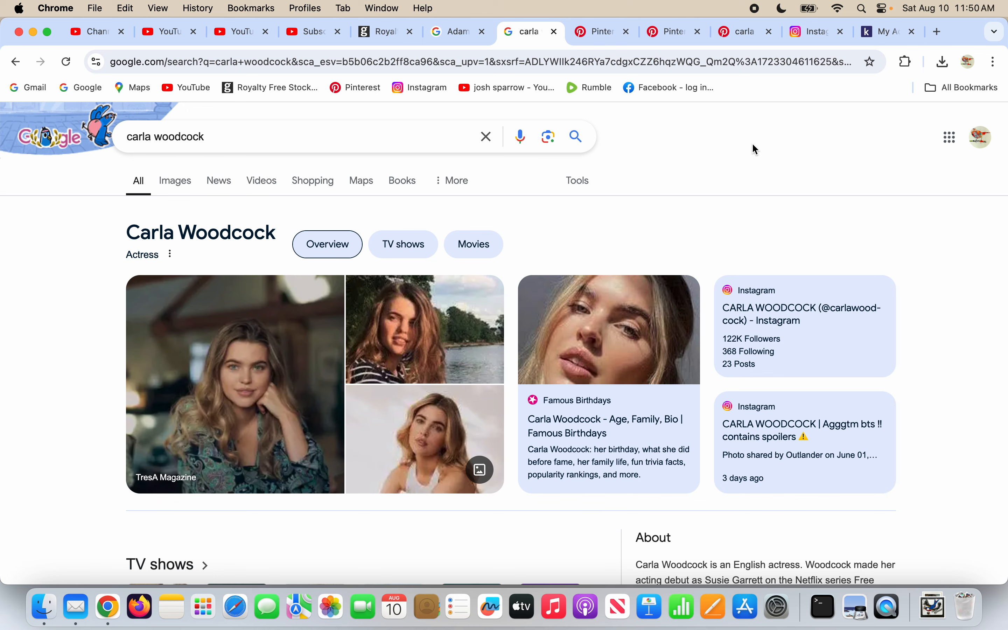
Switch from the Google results to the 'carla woodcock' Pinterest pin
{"action": "left_click", "coordinate": [745, 32]}
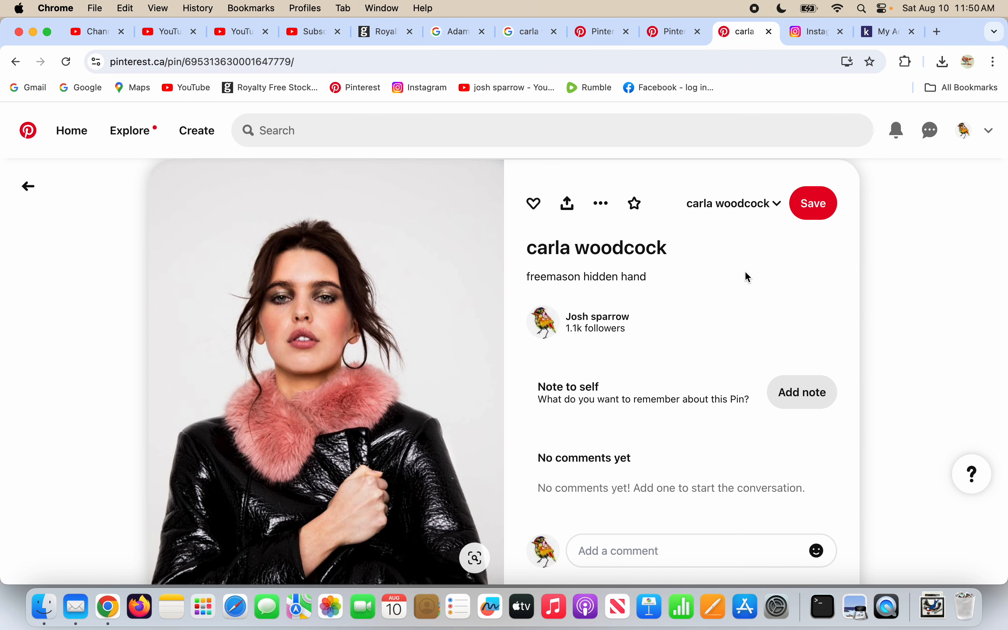
{"action": "mouse_move", "coordinate": [722, 298]}
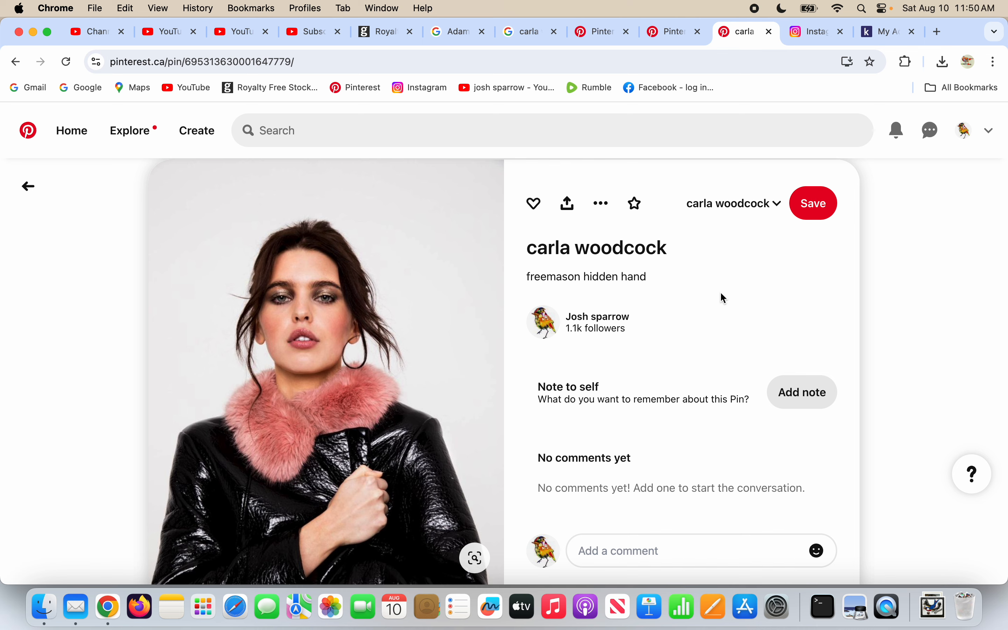
Bring up the Adam Astill Google results with the A Good Girl's Guide to Murder cast
{"action": "left_click", "coordinate": [458, 30]}
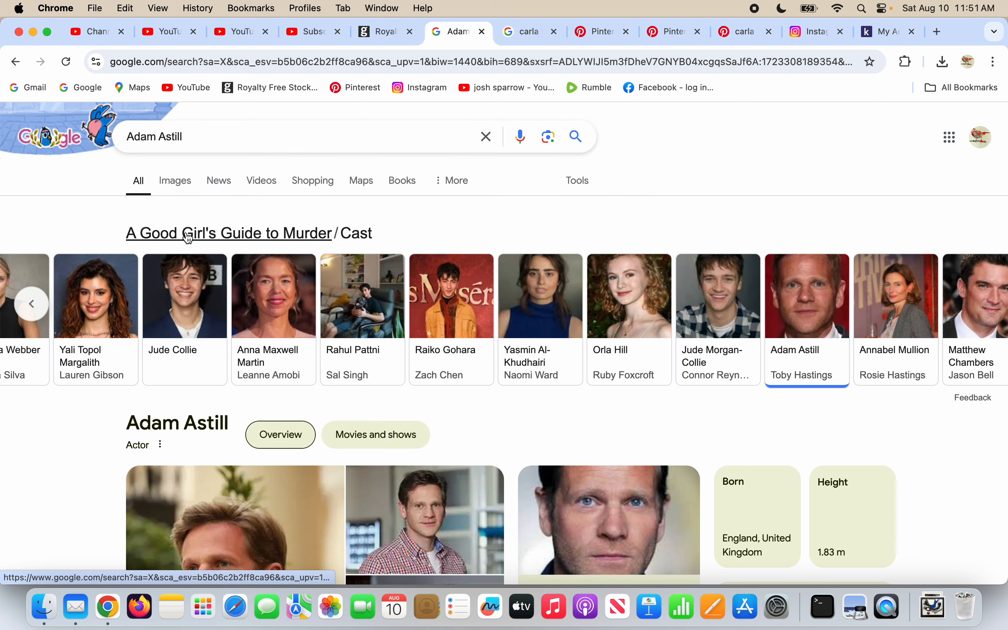
{"action": "mouse_move", "coordinate": [746, 145]}
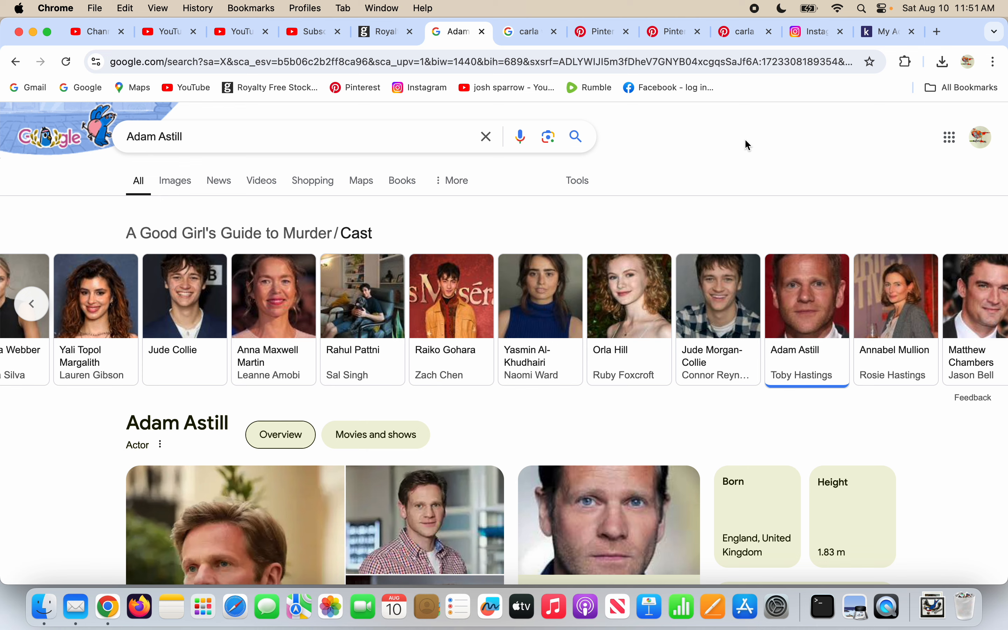
{"action": "mouse_move", "coordinate": [744, 31]}
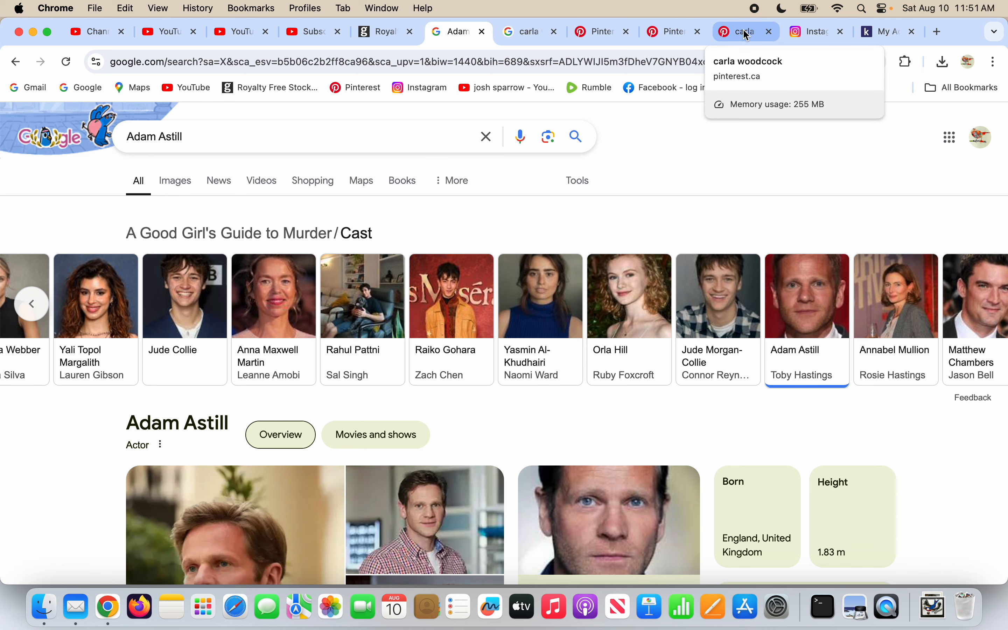
Return to the carla woodcock pin and scroll through its photo, description and comments
{"action": "left_click", "coordinate": [739, 31]}
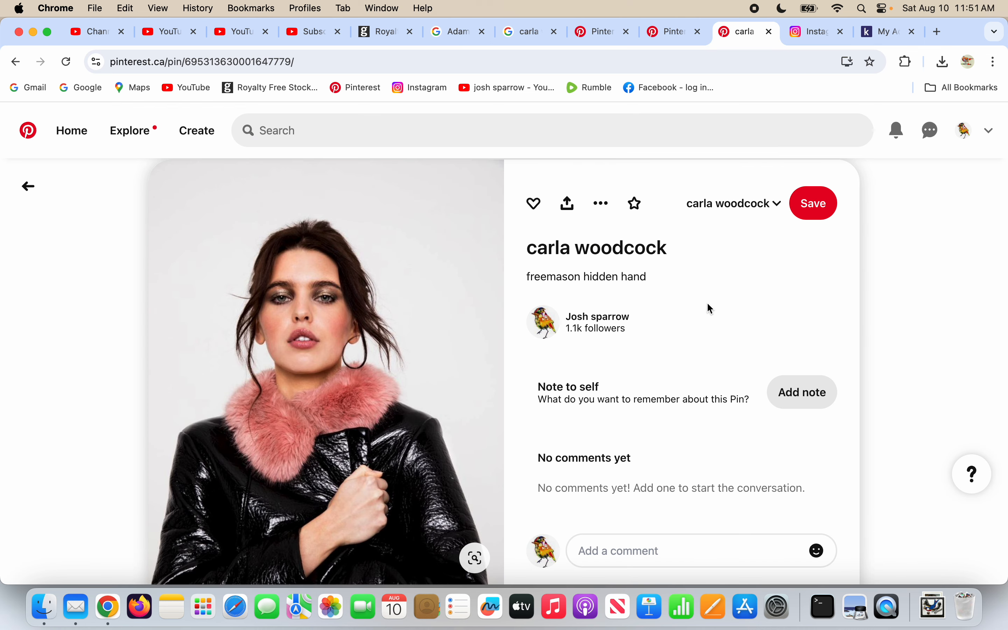
{"action": "mouse_move", "coordinate": [641, 273]}
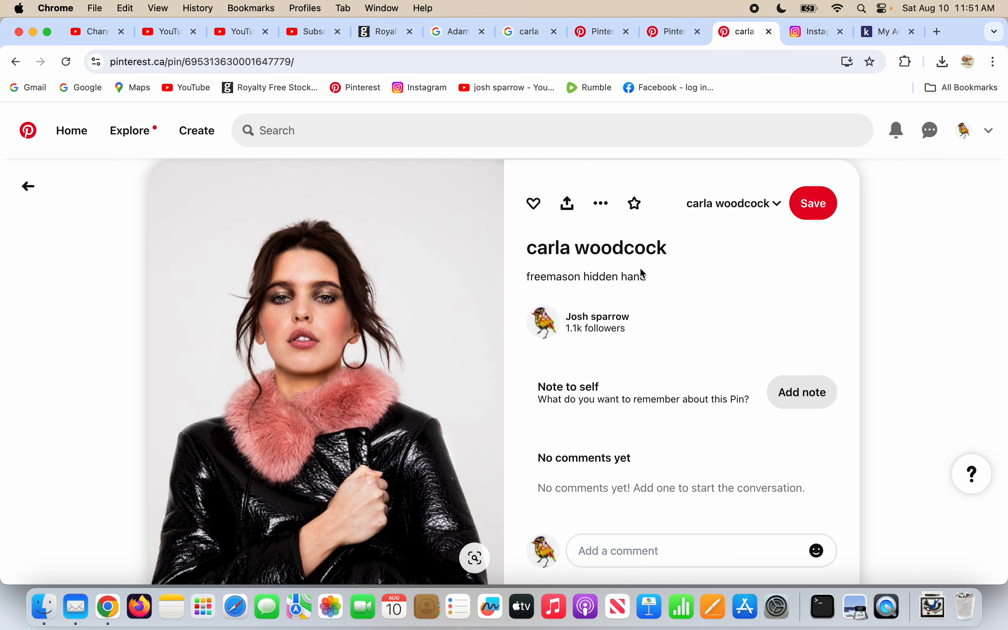
{"action": "scroll", "scroll_direction": "down", "scroll_amount": 3}
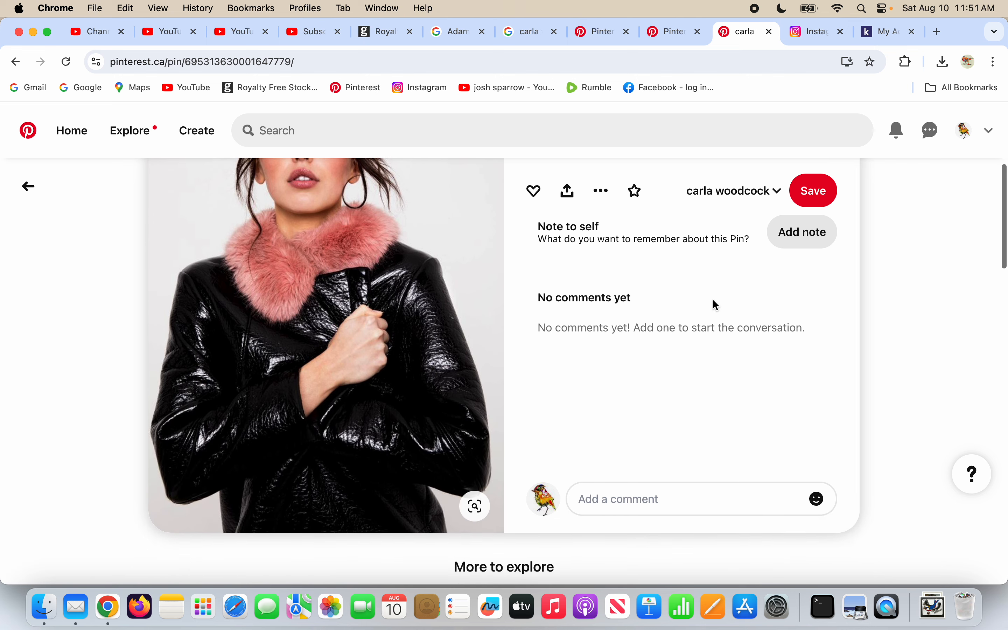
{"action": "scroll", "scroll_direction": "down", "scroll_amount": 3}
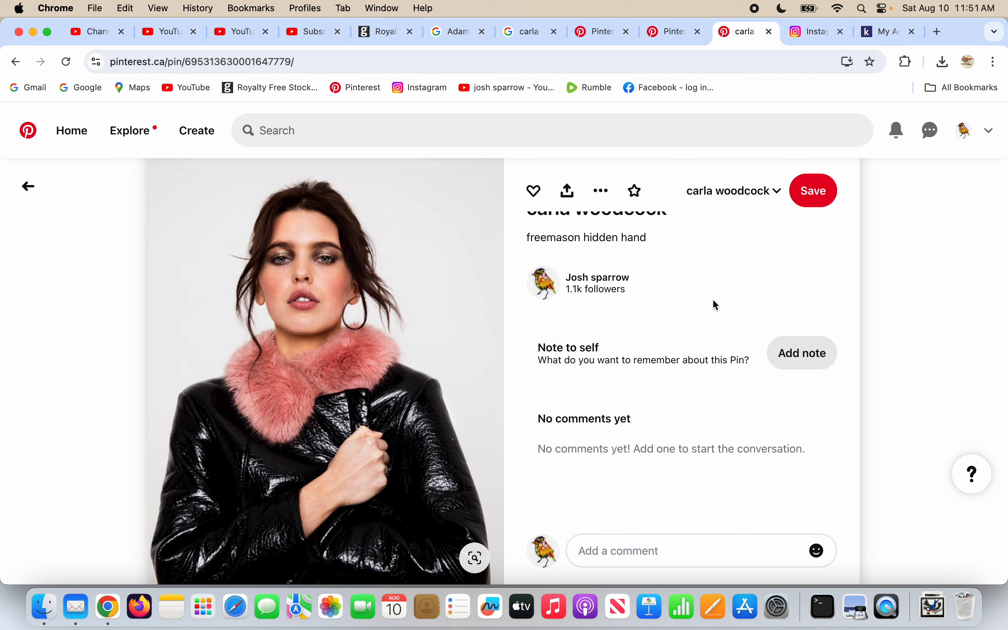
{"action": "scroll", "scroll_direction": "down", "scroll_amount": 3}
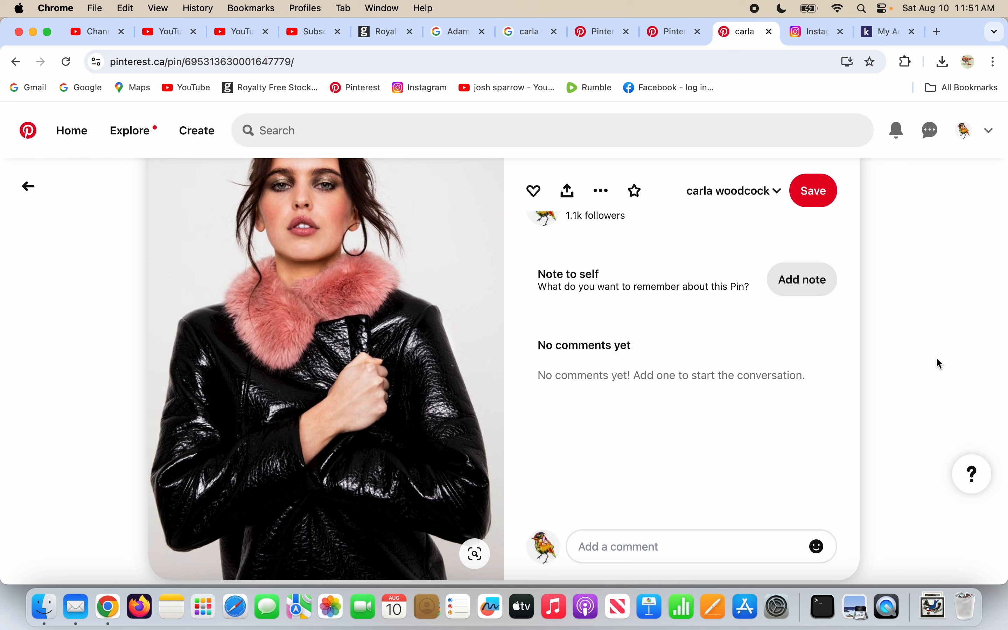
{"action": "mouse_move", "coordinate": [460, 335]}
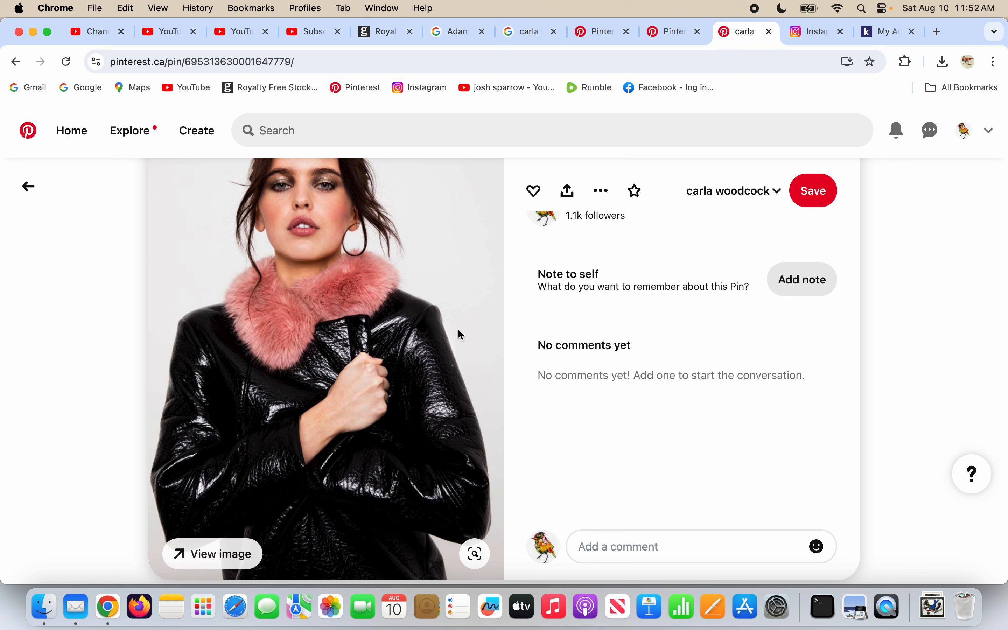
{"action": "mouse_move", "coordinate": [921, 369]}
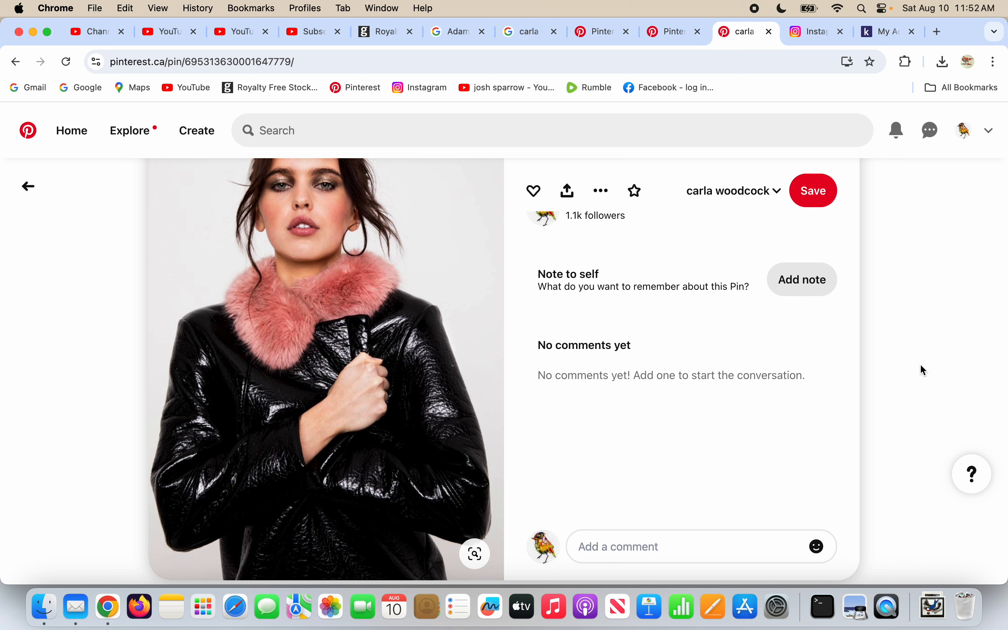
{"action": "mouse_move", "coordinate": [920, 320]}
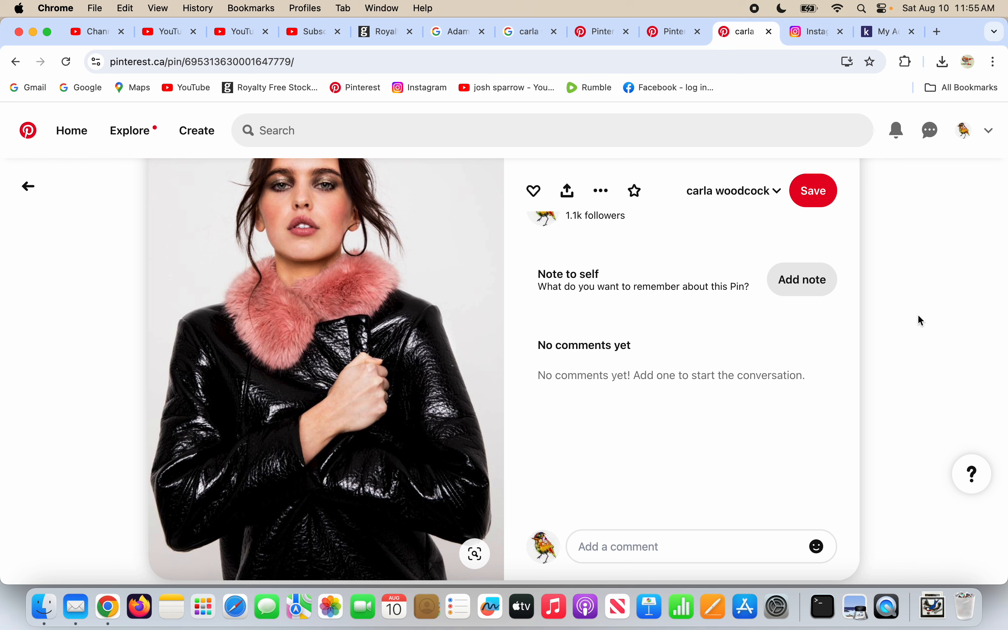
{"action": "mouse_move", "coordinate": [414, 319]}
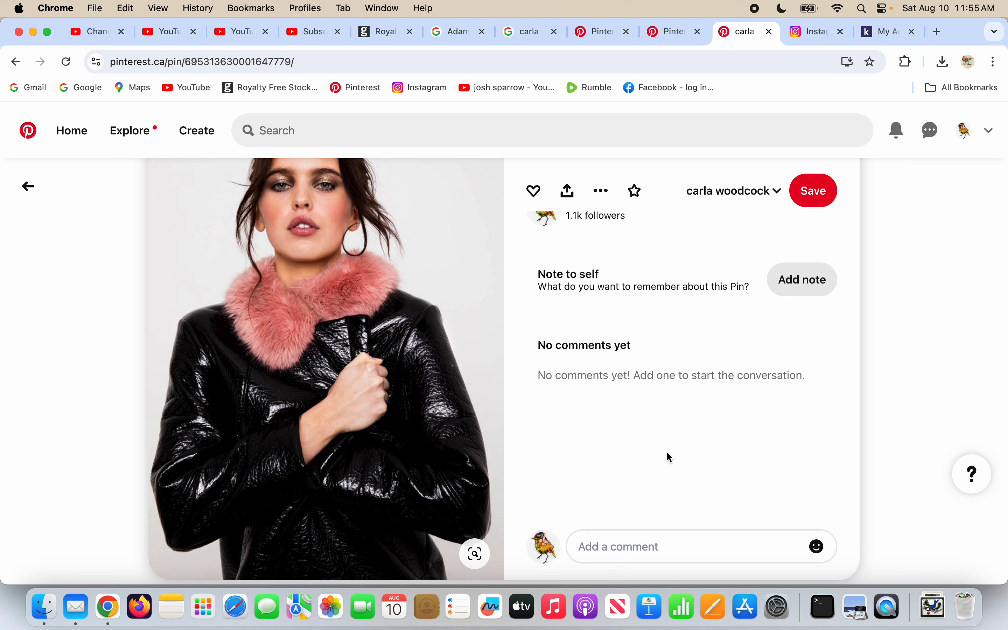
{"action": "scroll", "scroll_direction": "down", "scroll_amount": 3}
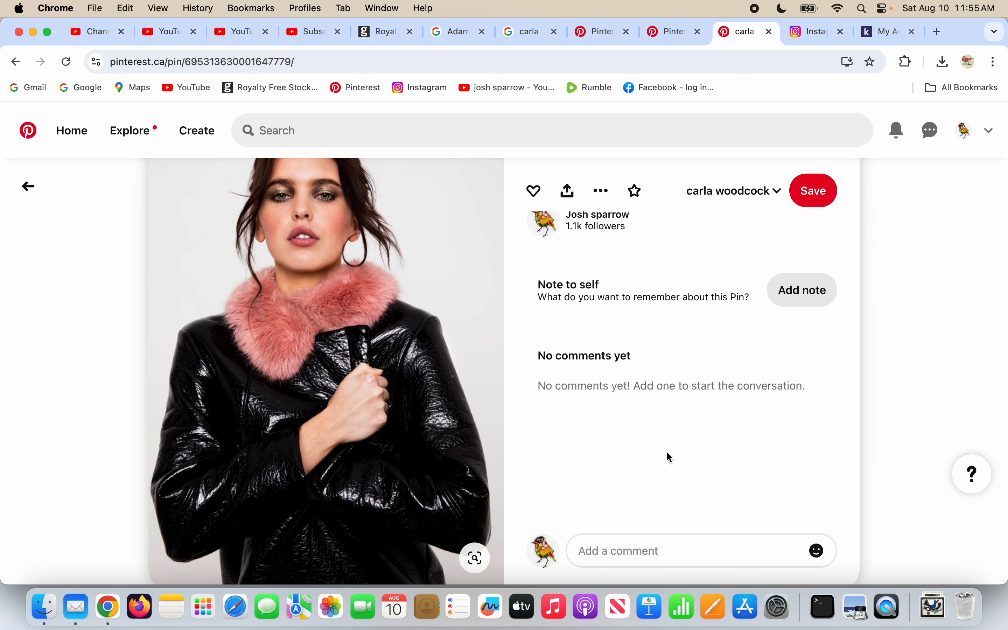
{"action": "mouse_move", "coordinate": [706, 354]}
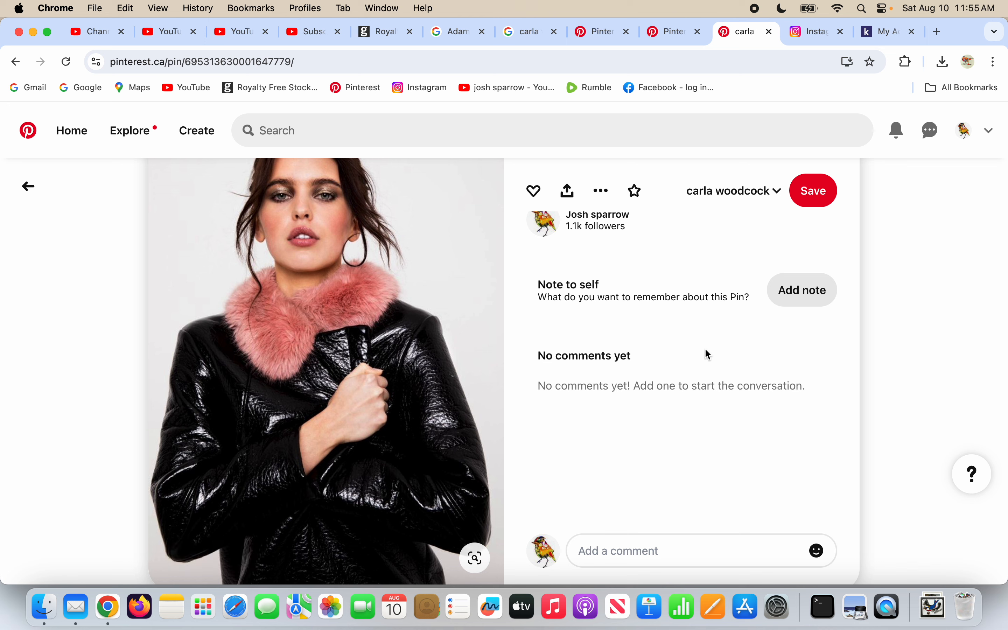
{"action": "mouse_move", "coordinate": [710, 358]}
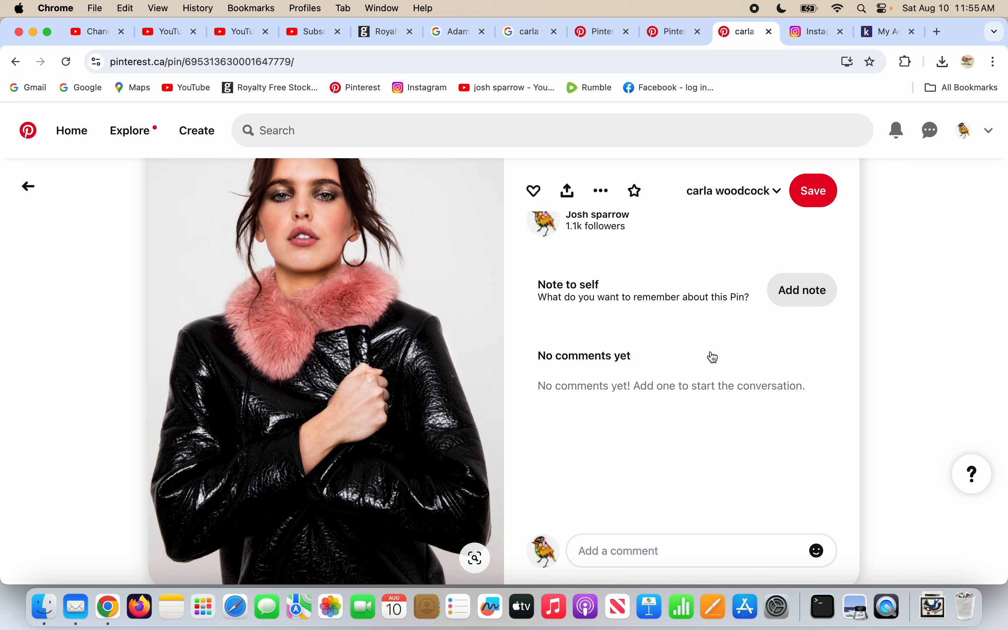
{"action": "mouse_move", "coordinate": [351, 484]}
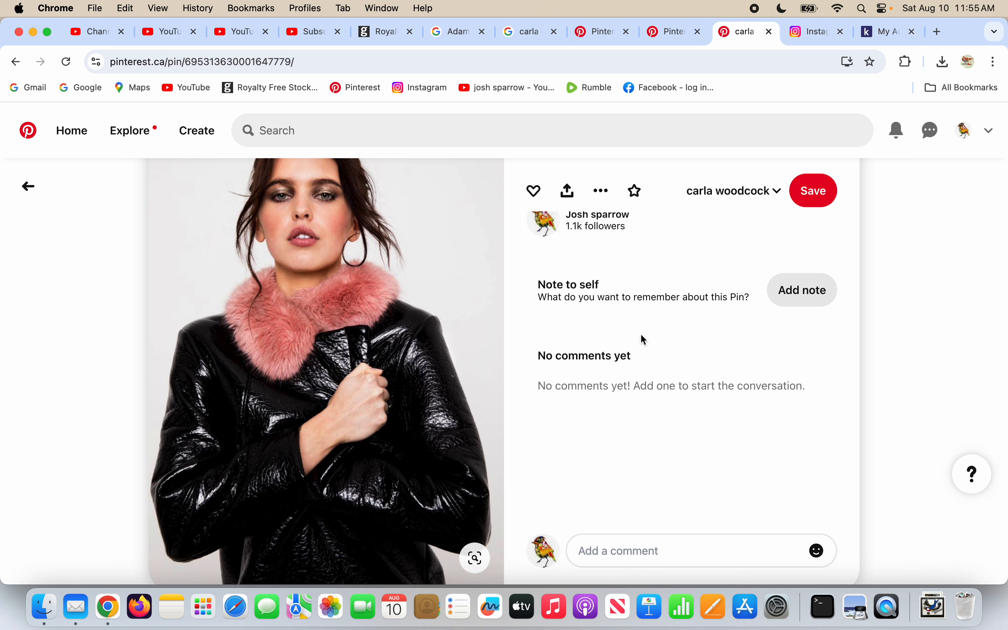
{"action": "mouse_move", "coordinate": [375, 441]}
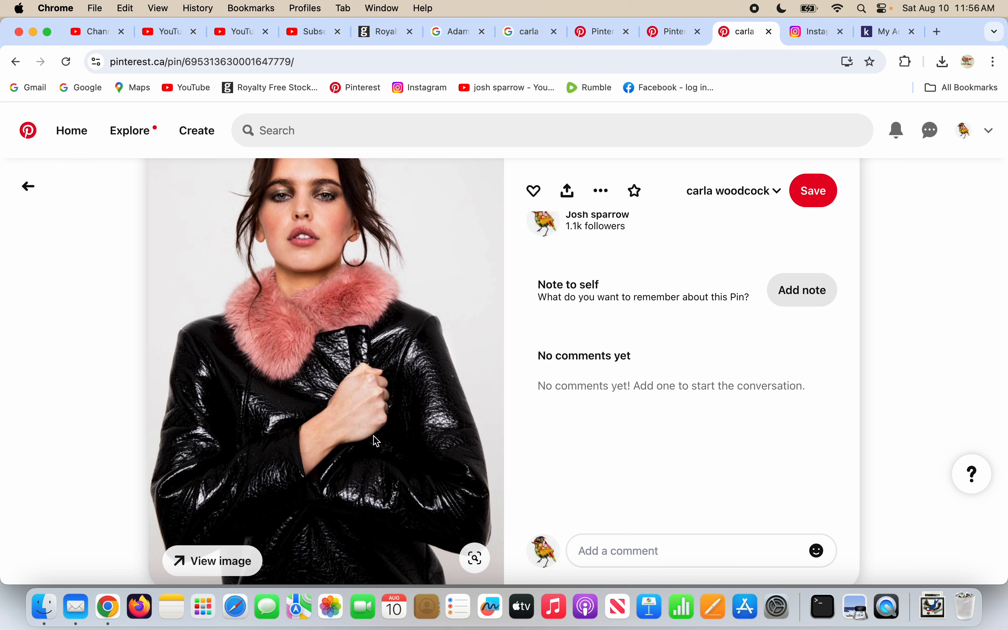
{"action": "mouse_move", "coordinate": [673, 338]}
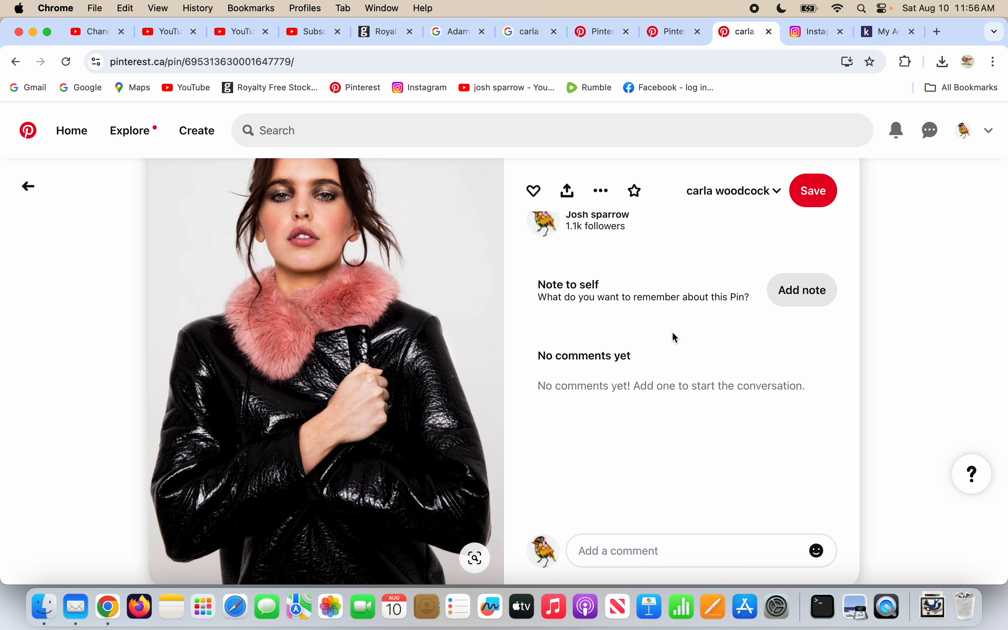
{"action": "mouse_move", "coordinate": [677, 341]}
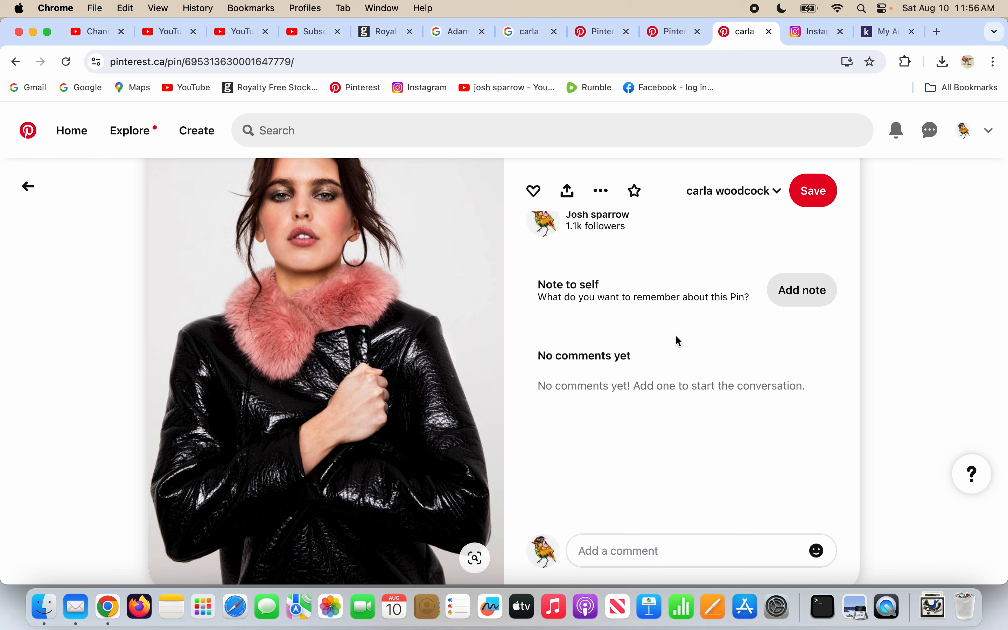